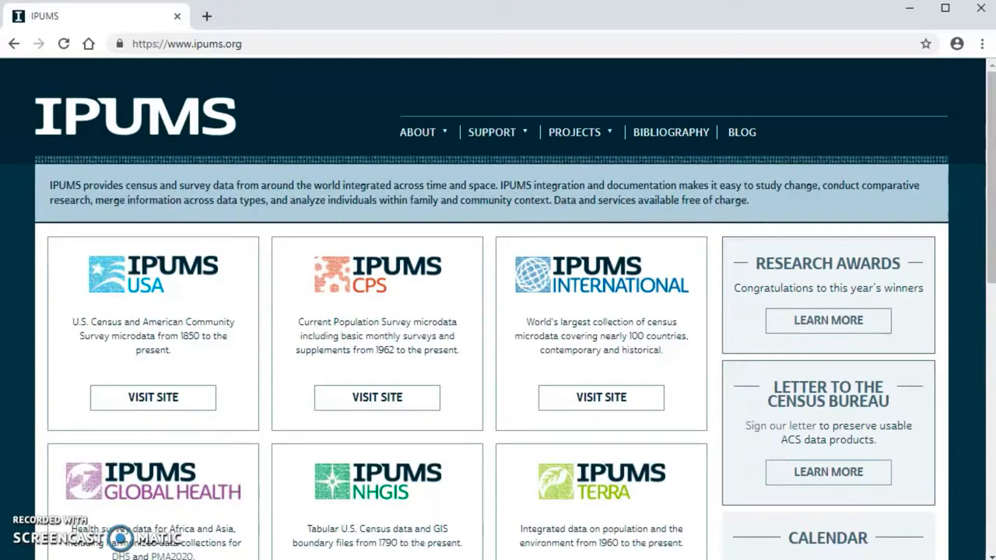
# - Scroll the IPUMS homepage to IPUMS NHGIS and visit its site
pyautogui.scroll(-3)
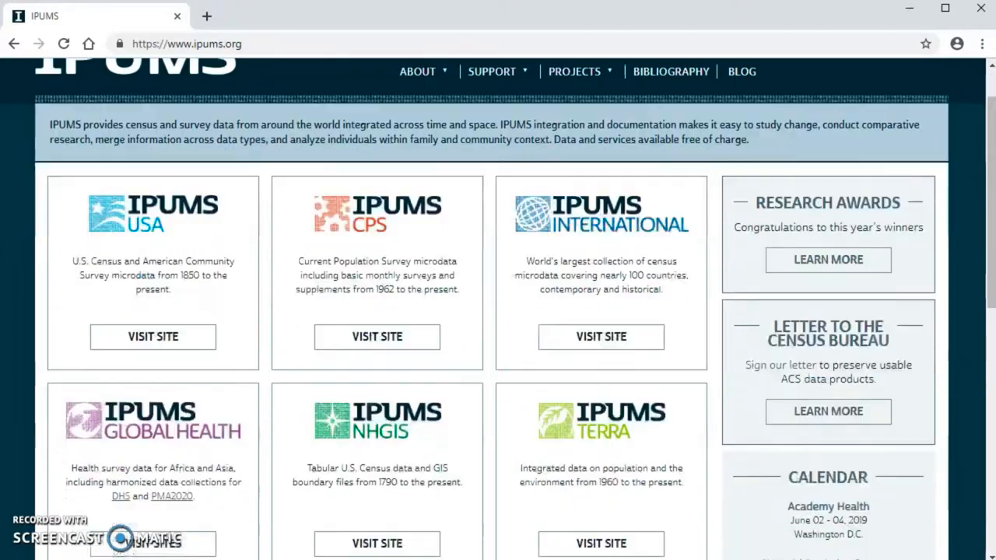
pyautogui.scroll(-3)
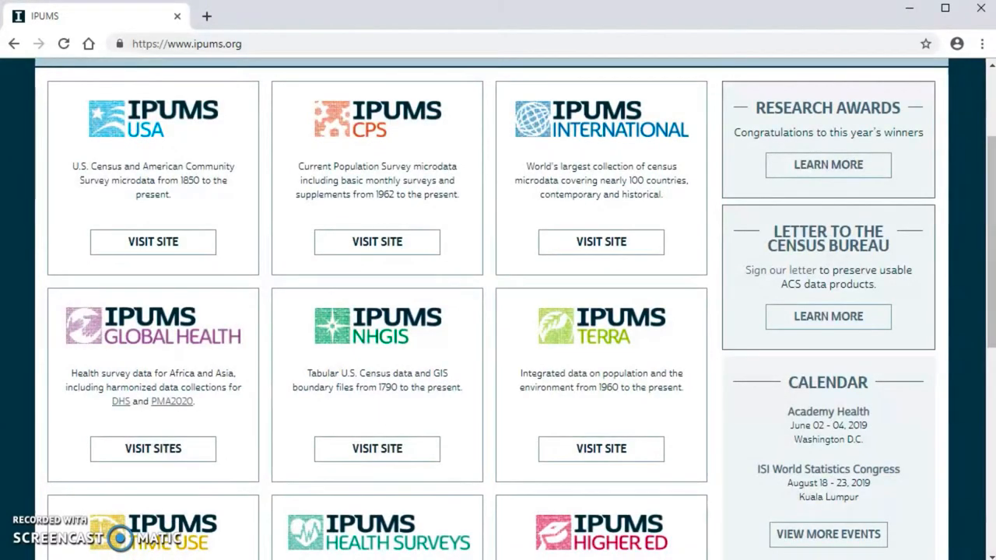
pyautogui.moveTo(376, 449)
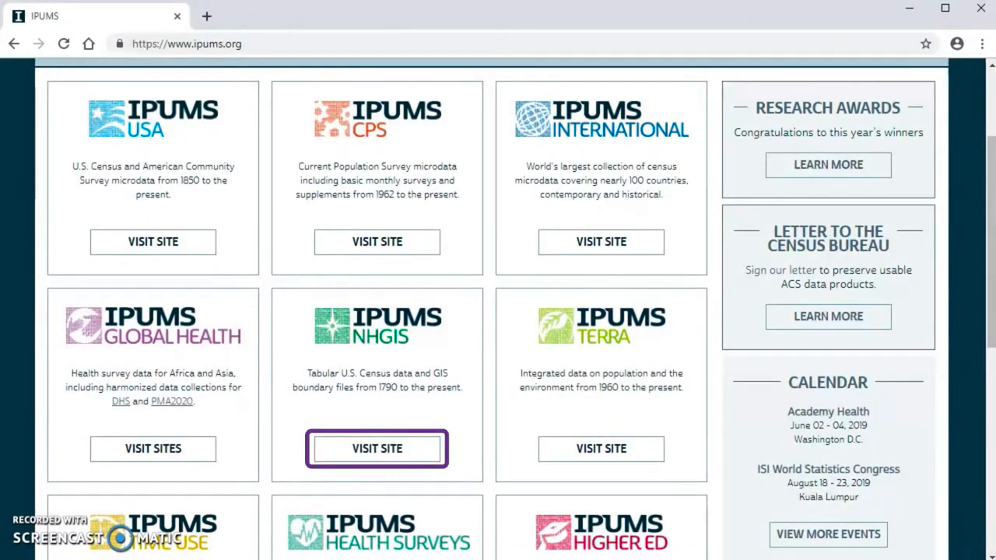
pyautogui.click(377, 448)
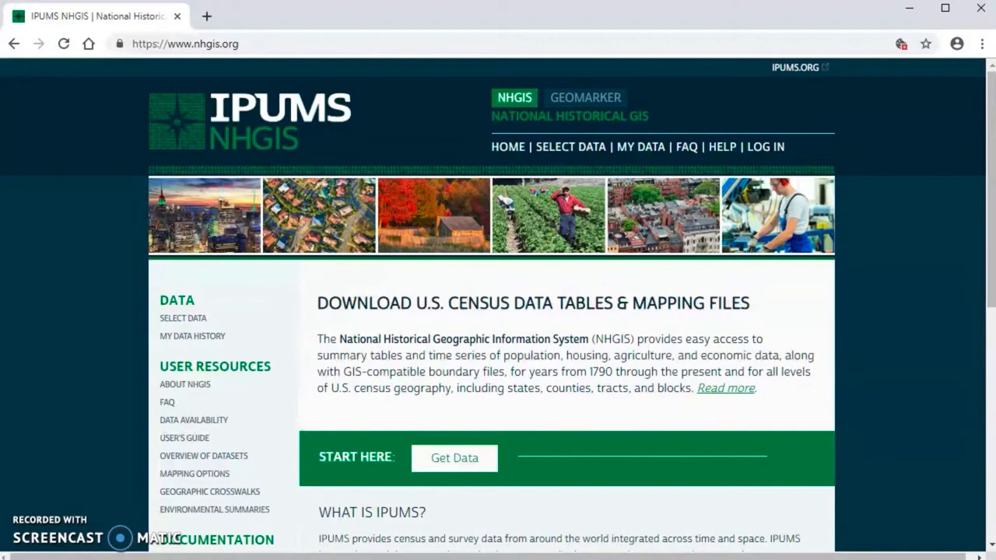
pyautogui.click(765, 146)
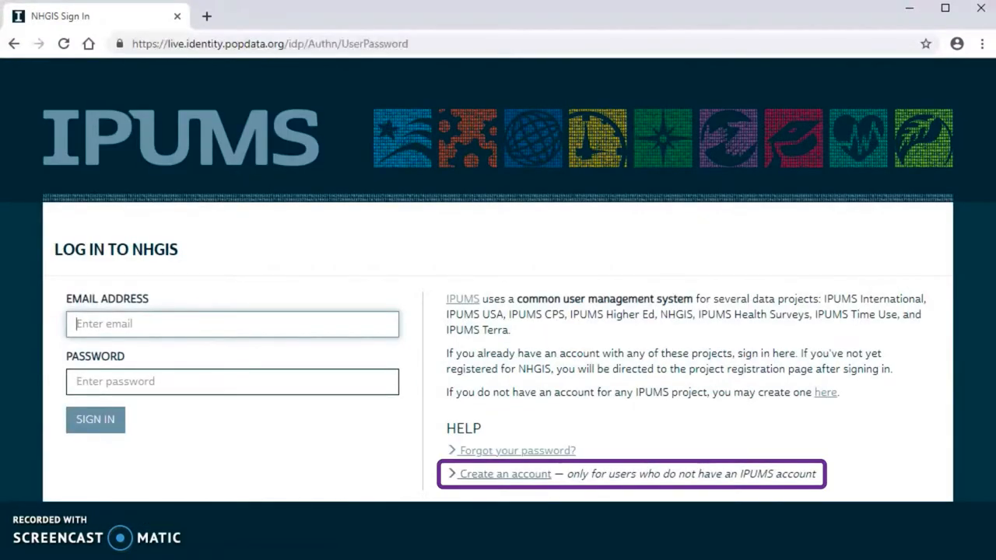
pyautogui.click(504, 474)
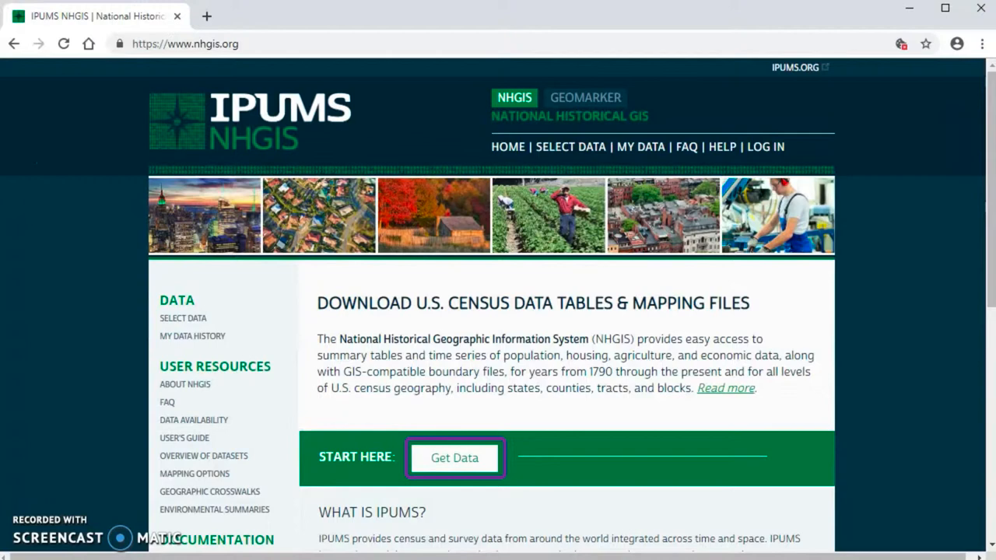
# - Open the NHGIS Data Finder via Get Data
pyautogui.click(454, 458)
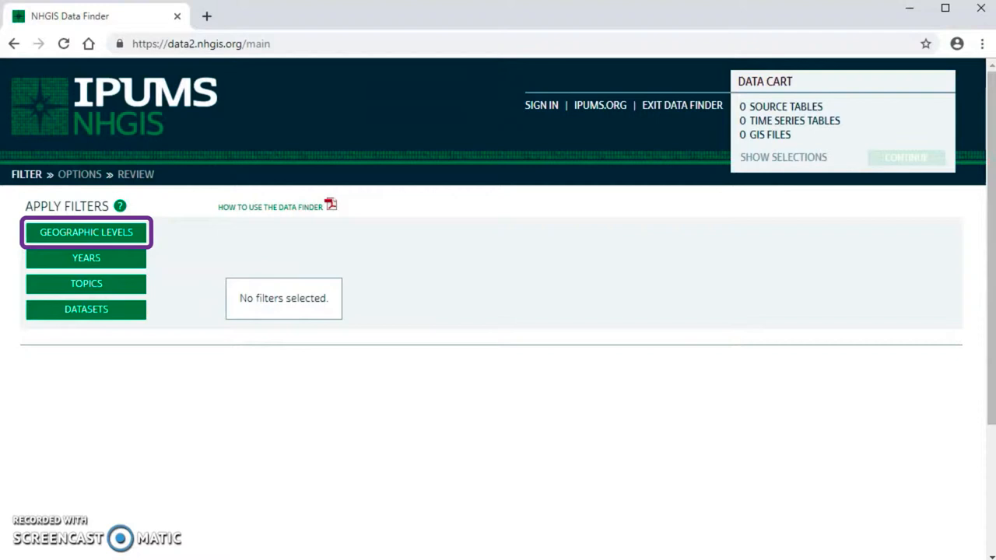
# - Apply a County (by State) geographic level filter, listing 33,984 source tables
pyautogui.click(85, 231)
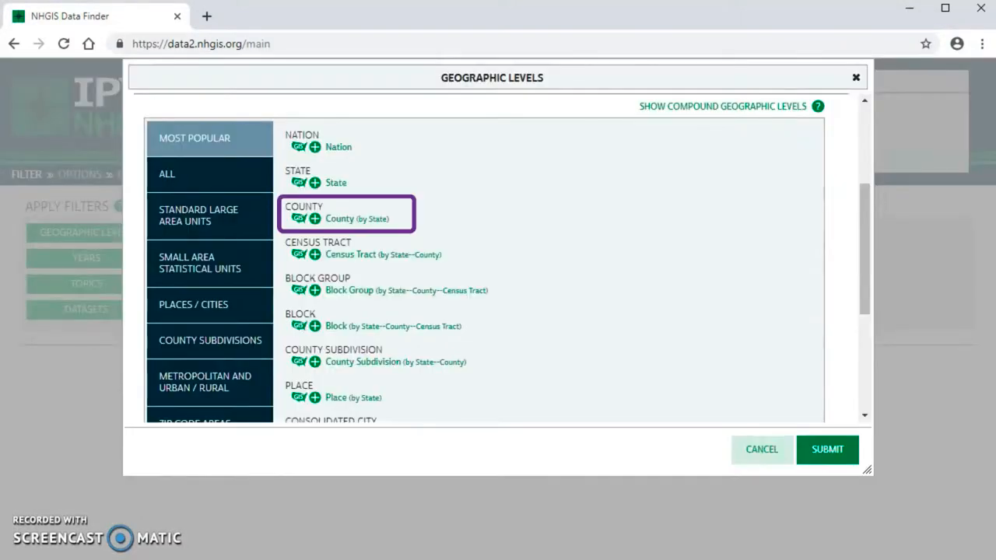
pyautogui.click(314, 219)
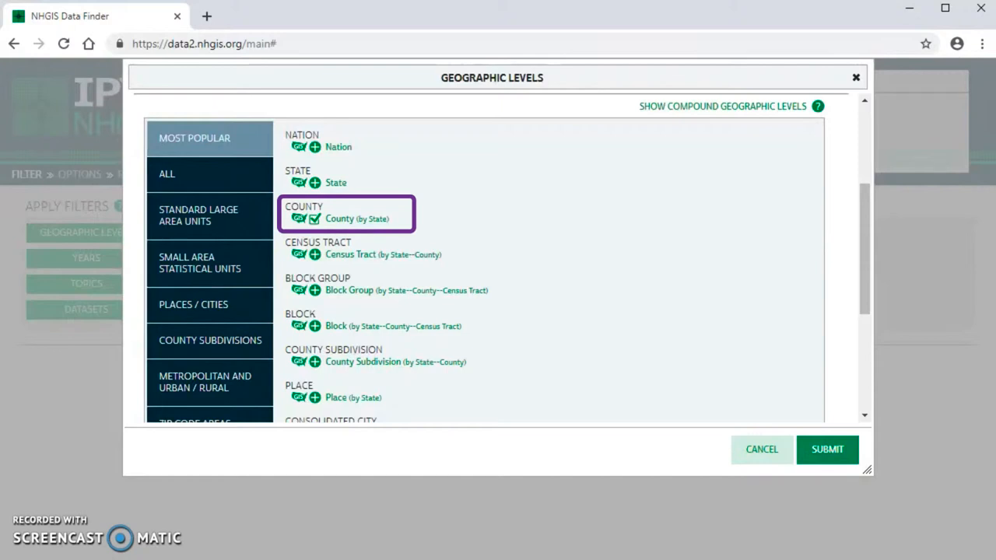
pyautogui.moveTo(827, 449)
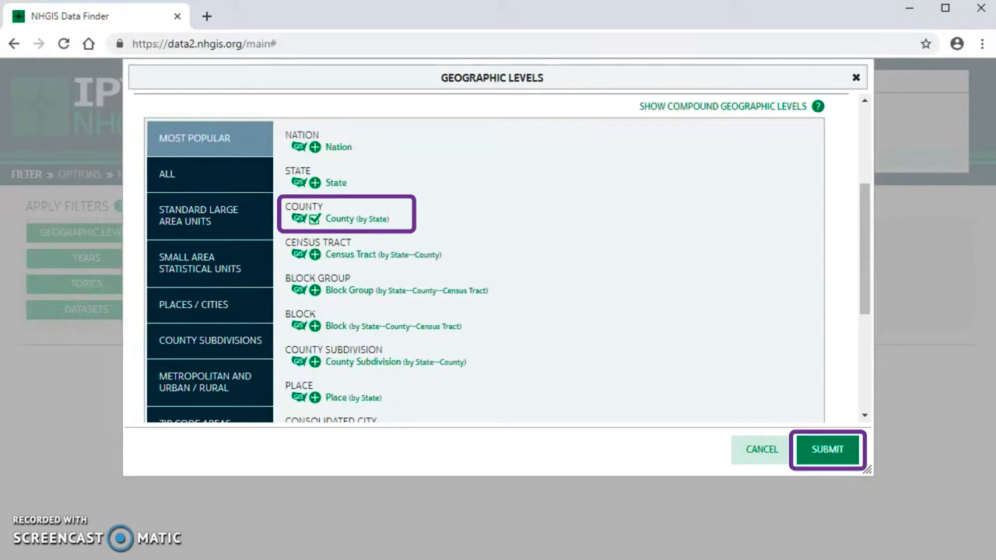
pyautogui.click(827, 449)
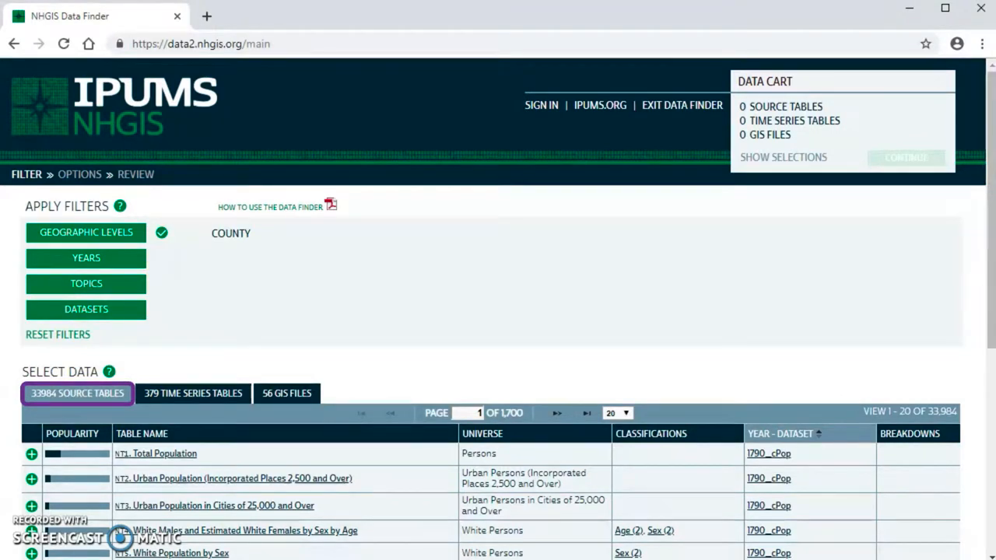
pyautogui.click(192, 393)
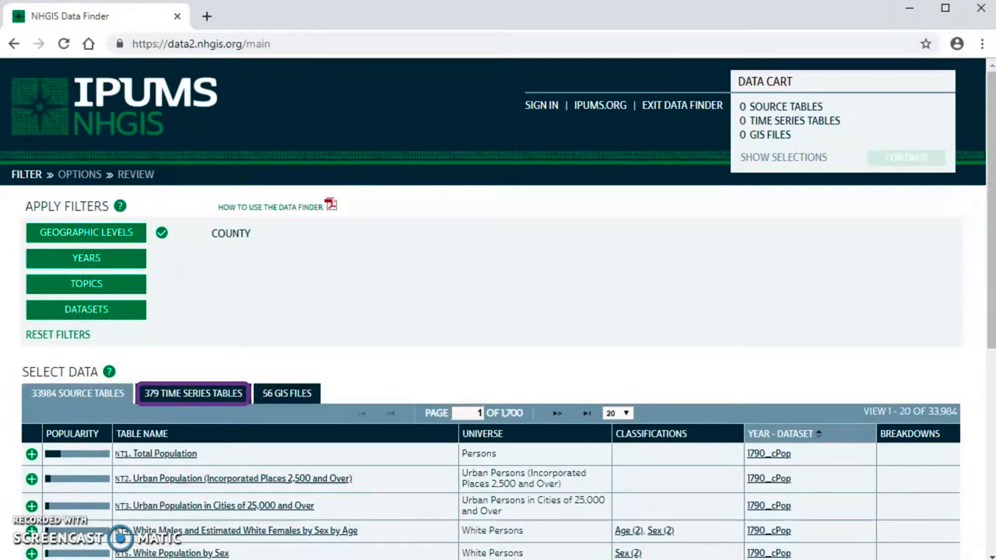
pyautogui.click(287, 392)
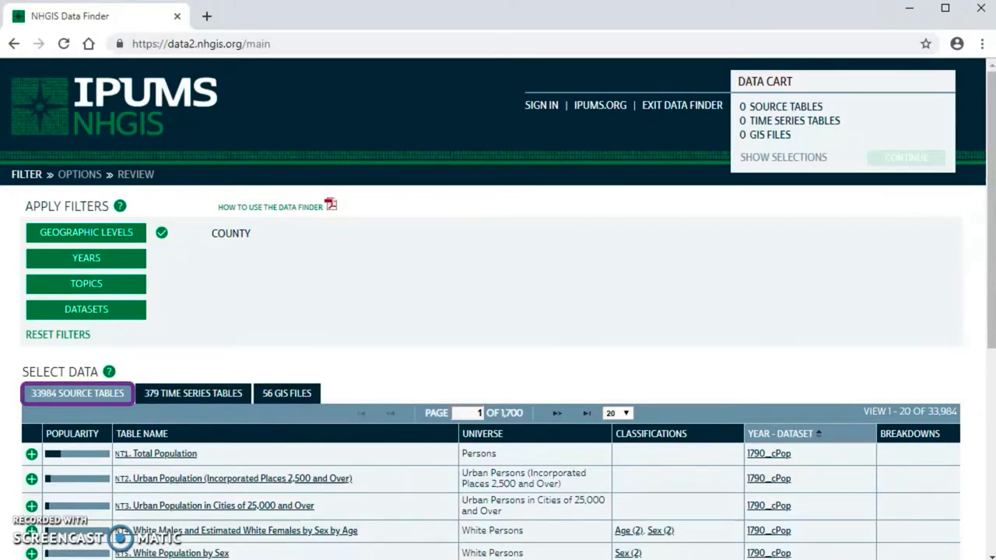
pyautogui.click(193, 393)
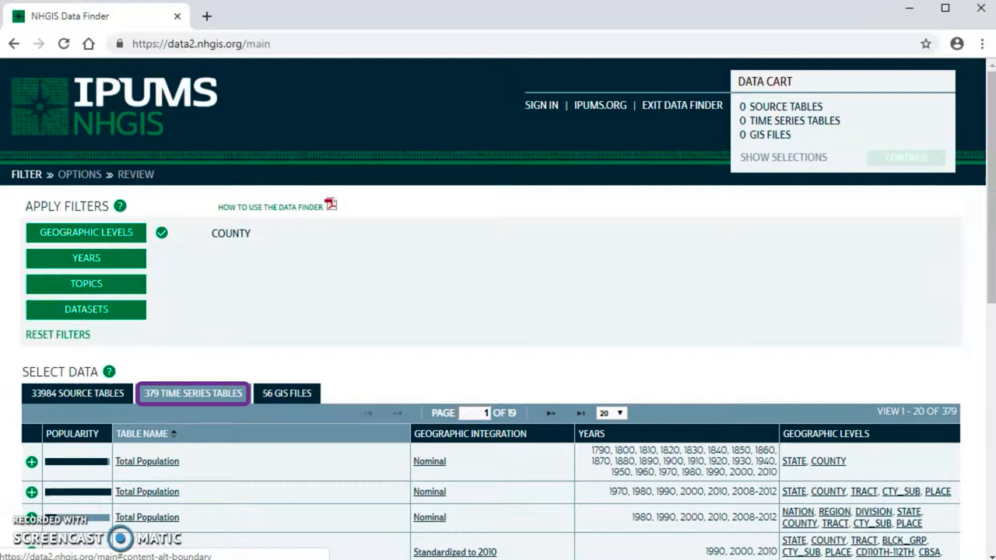
pyautogui.click(286, 393)
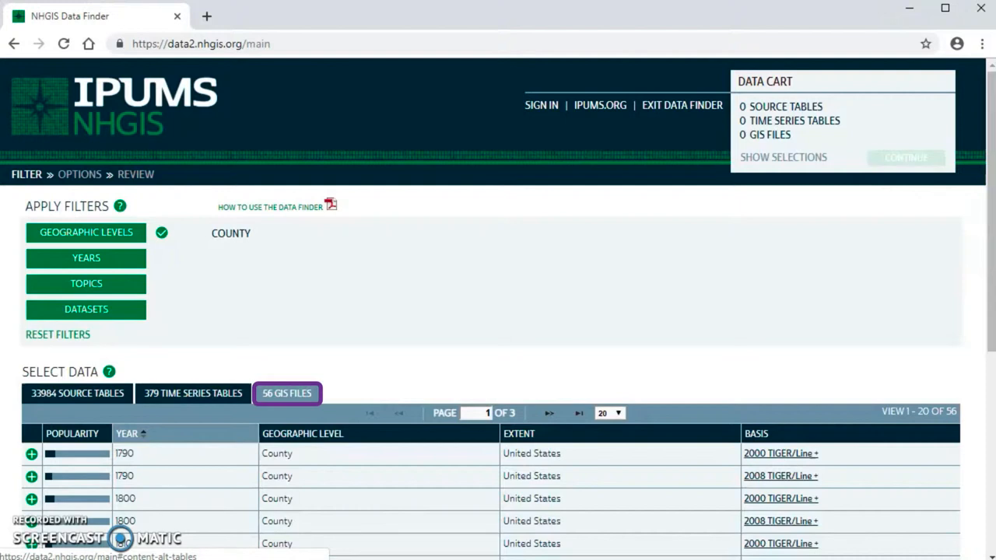
pyautogui.click(77, 393)
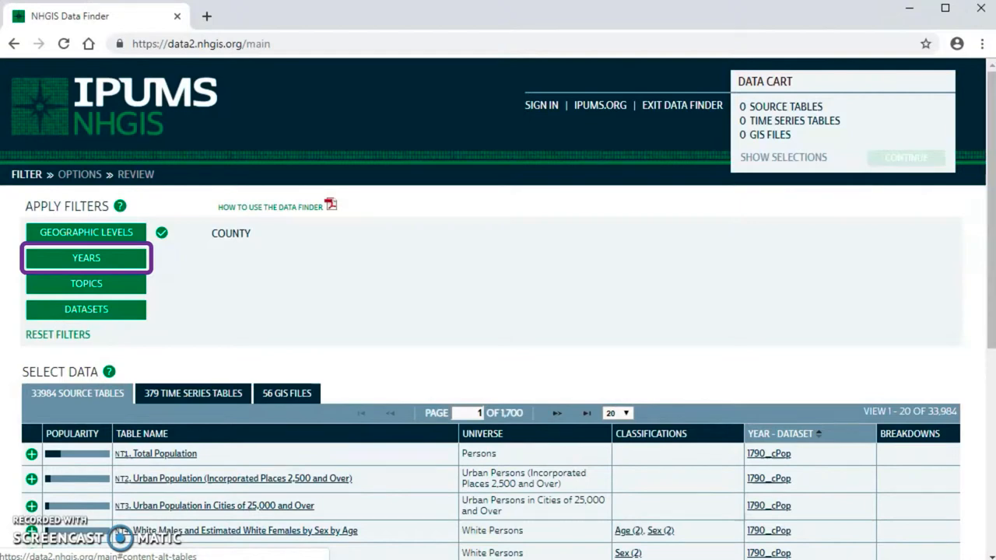
# - Filter years to the 2012-2016 and 2013-2017 five-year ranges
pyautogui.click(86, 258)
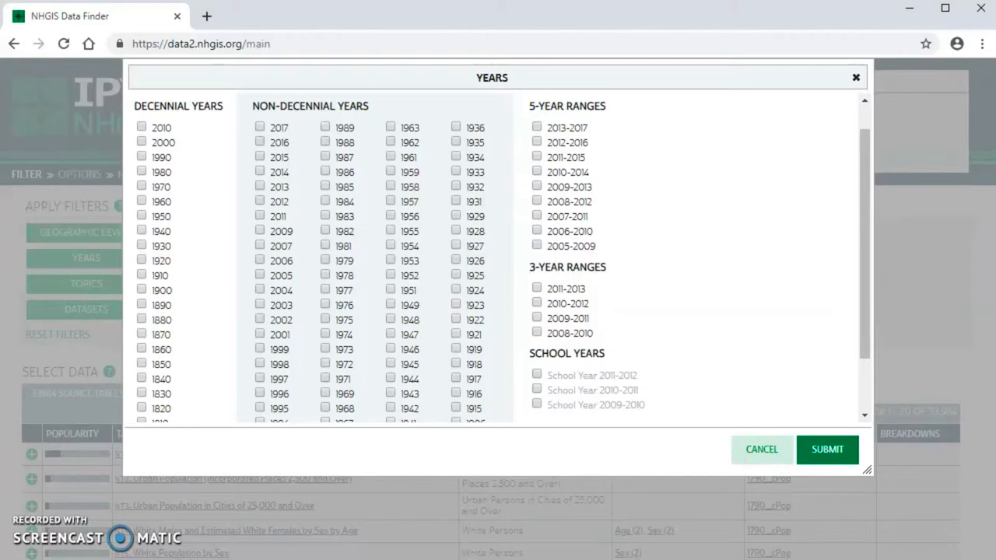
pyautogui.click(536, 142)
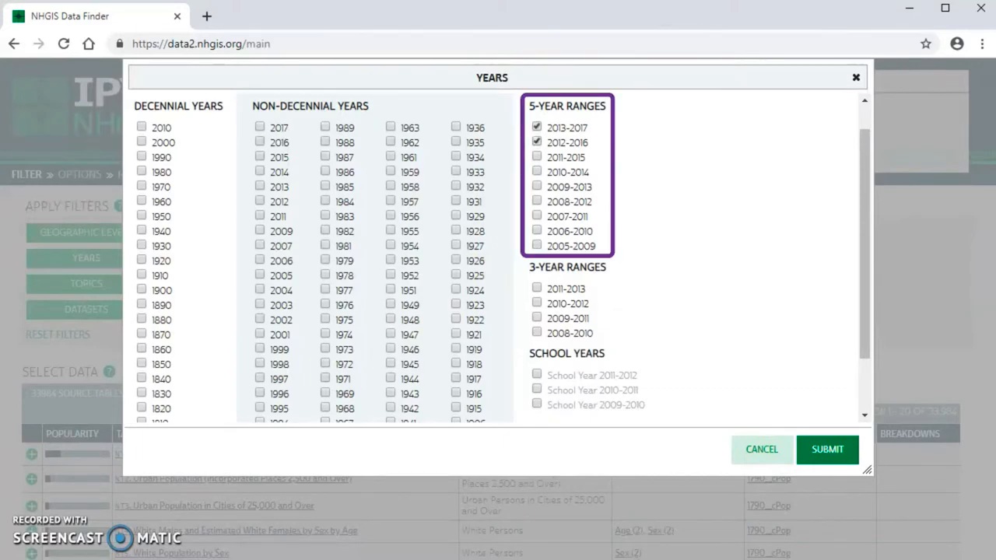
pyautogui.click(827, 449)
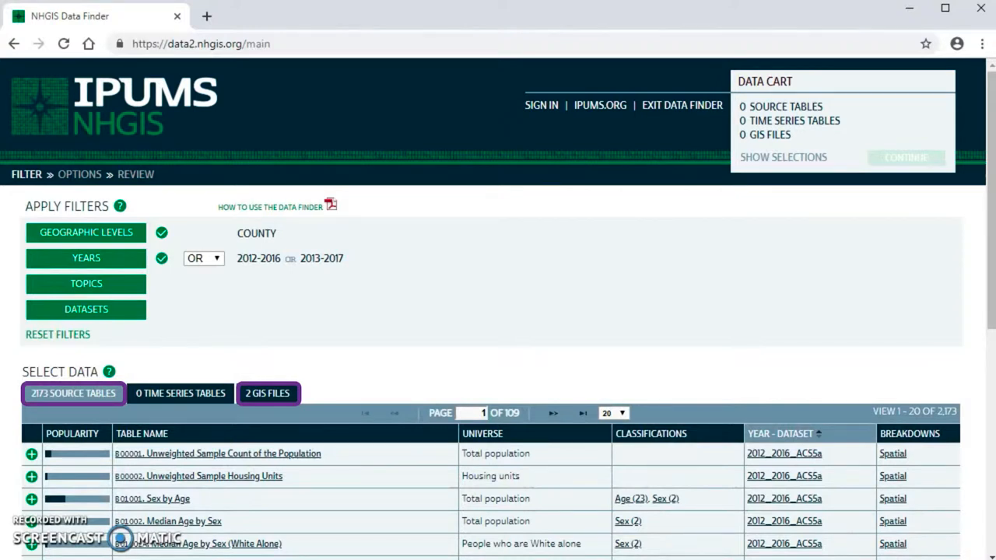
# - Set the Years filter operator to OR, restoring 2,173 source tables
pyautogui.click(180, 393)
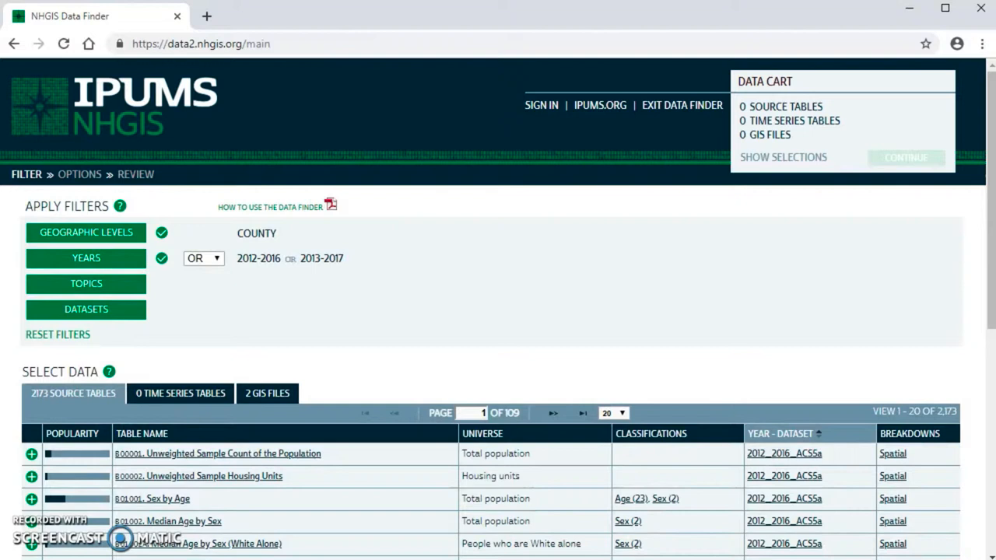
pyautogui.click(277, 258)
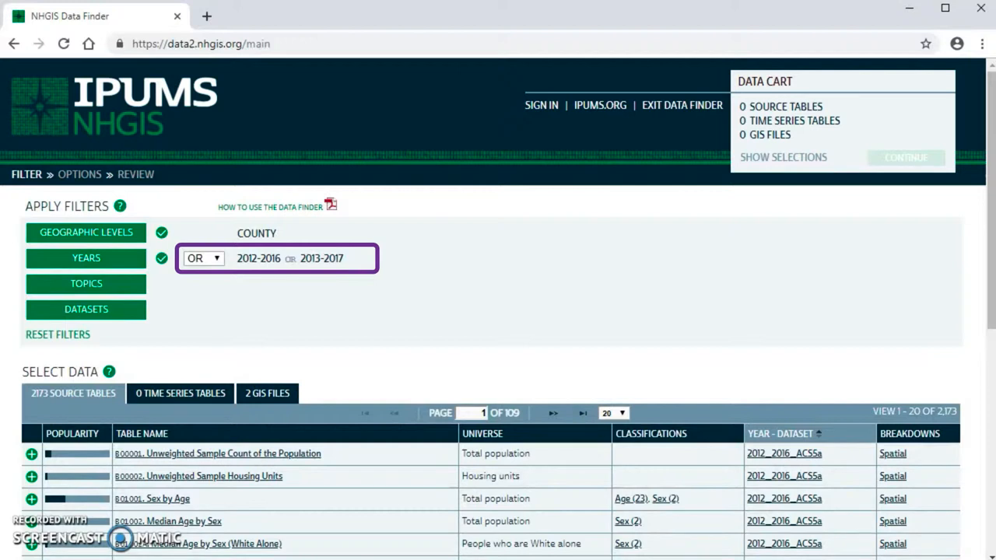
pyautogui.click(203, 257)
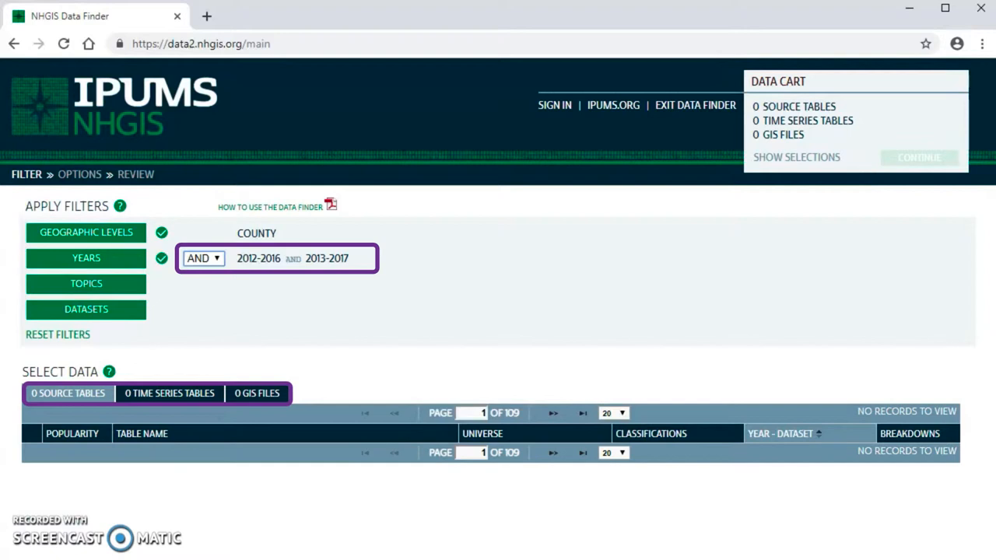
pyautogui.click(203, 257)
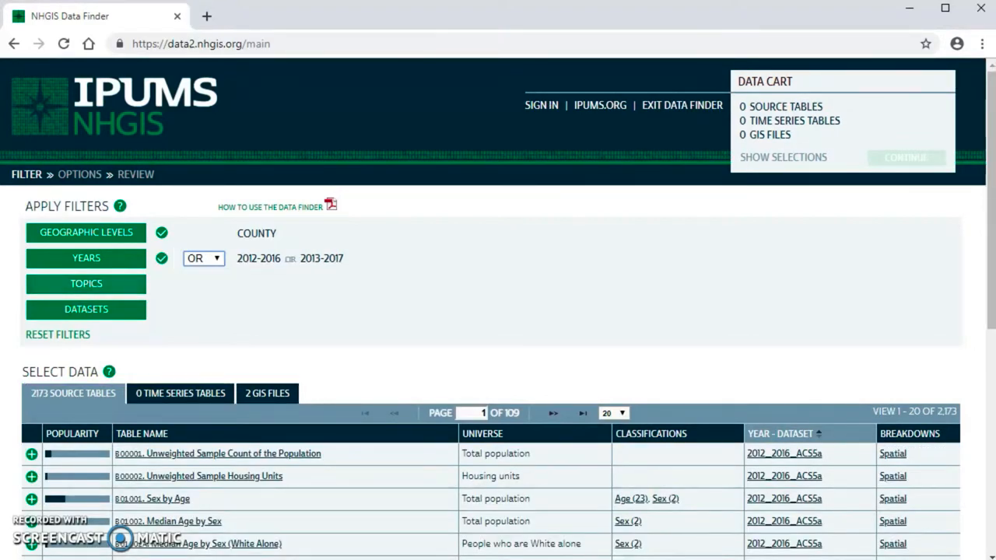
pyautogui.moveTo(86, 283)
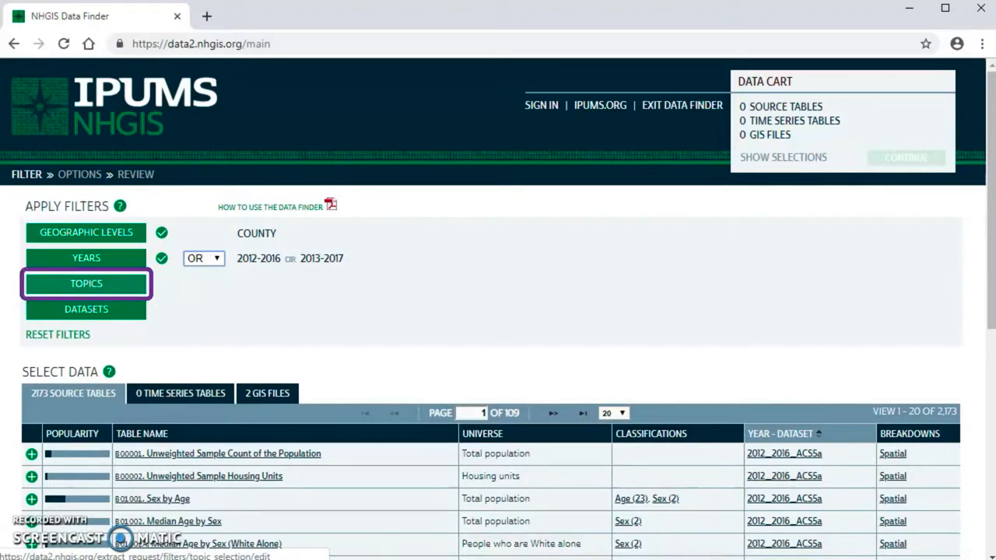
# - Filter topics to Educational Attainment and Poverty, leaving 4 source tables
pyautogui.click(86, 283)
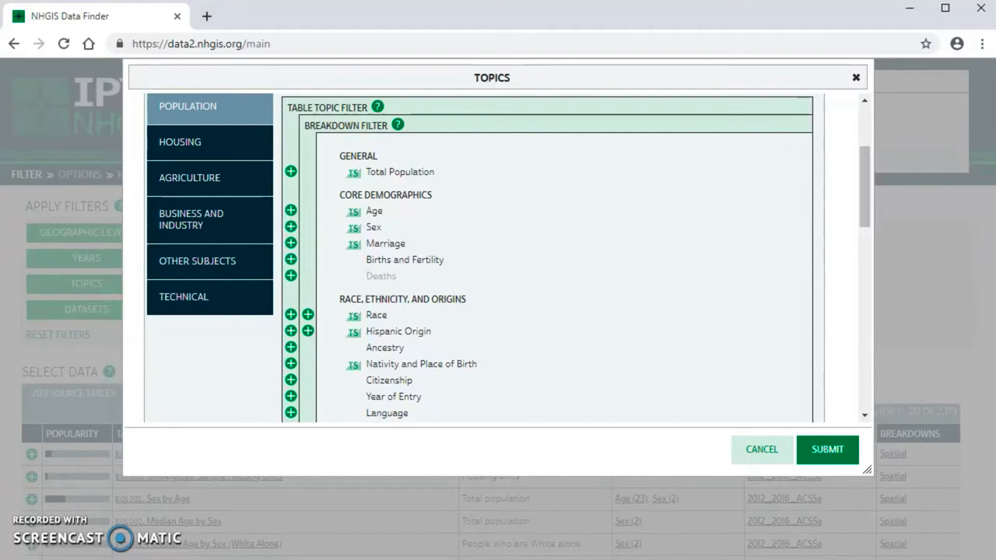
pyautogui.scroll(-3)
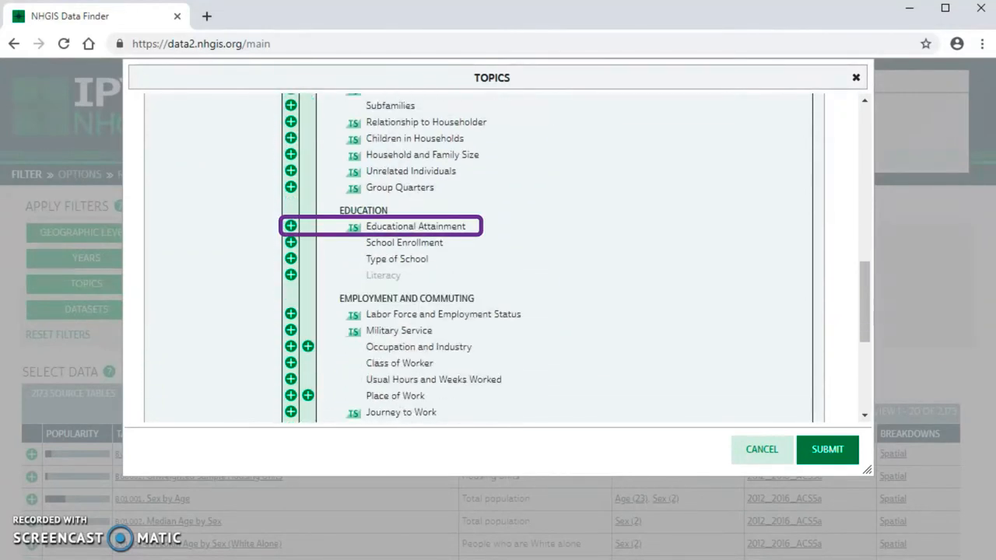
pyautogui.click(291, 226)
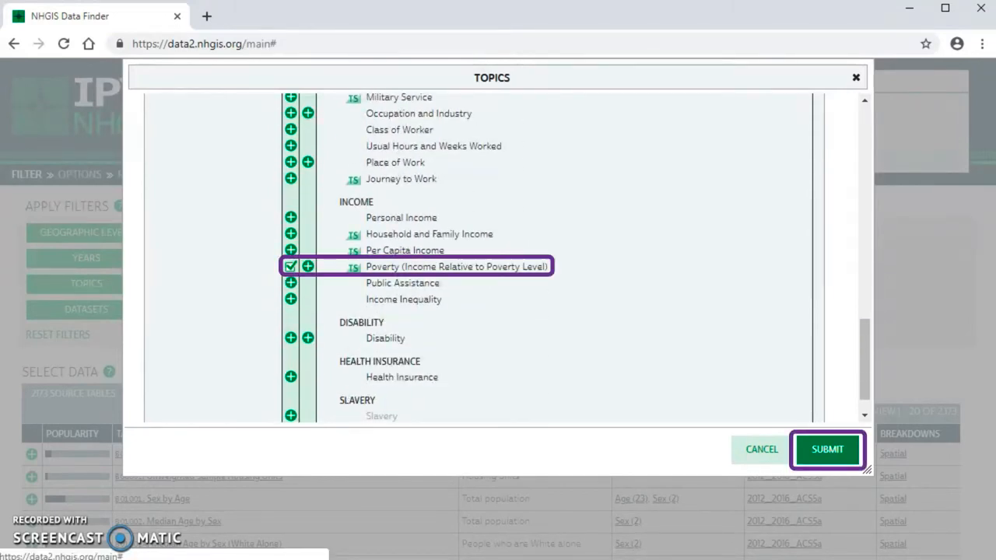
pyautogui.click(827, 449)
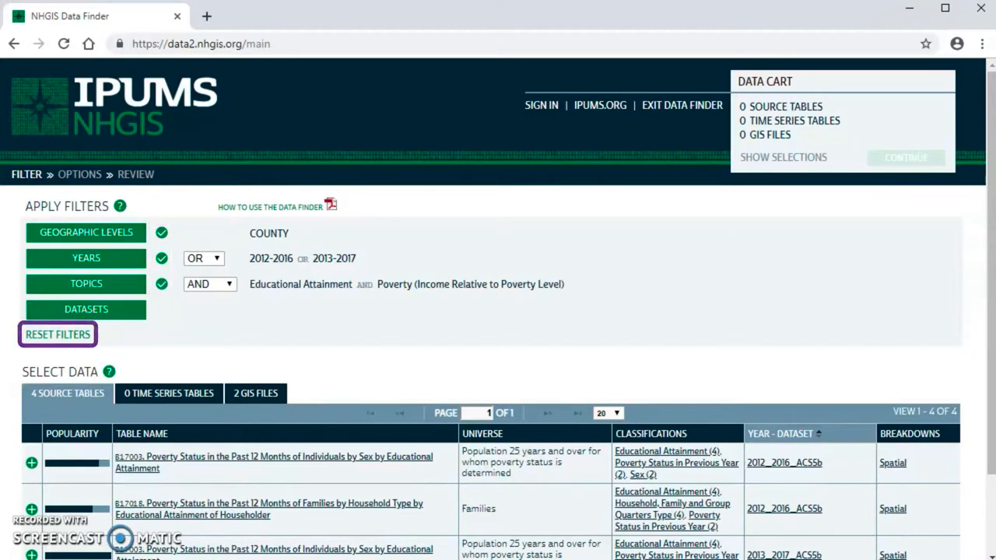
pyautogui.moveTo(57, 334)
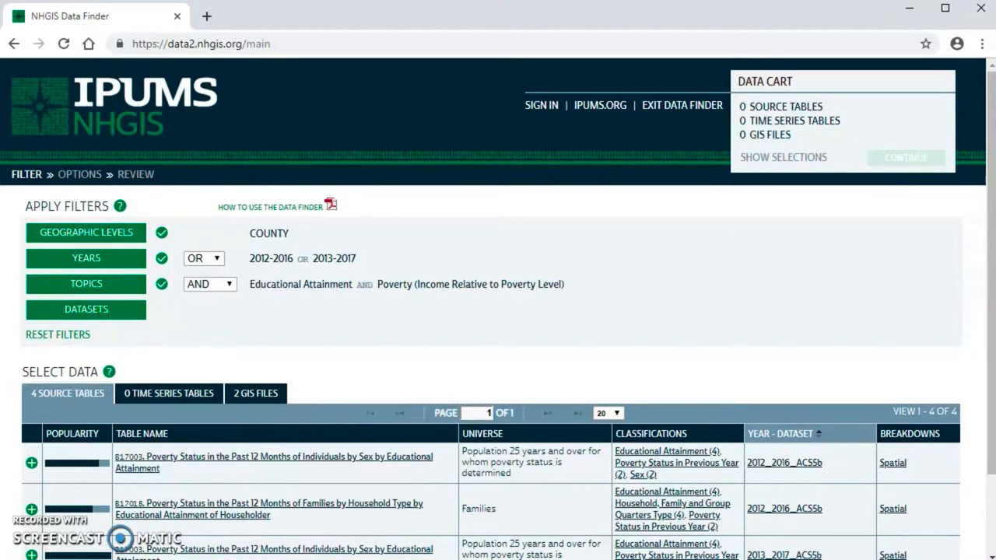
pyautogui.click(31, 462)
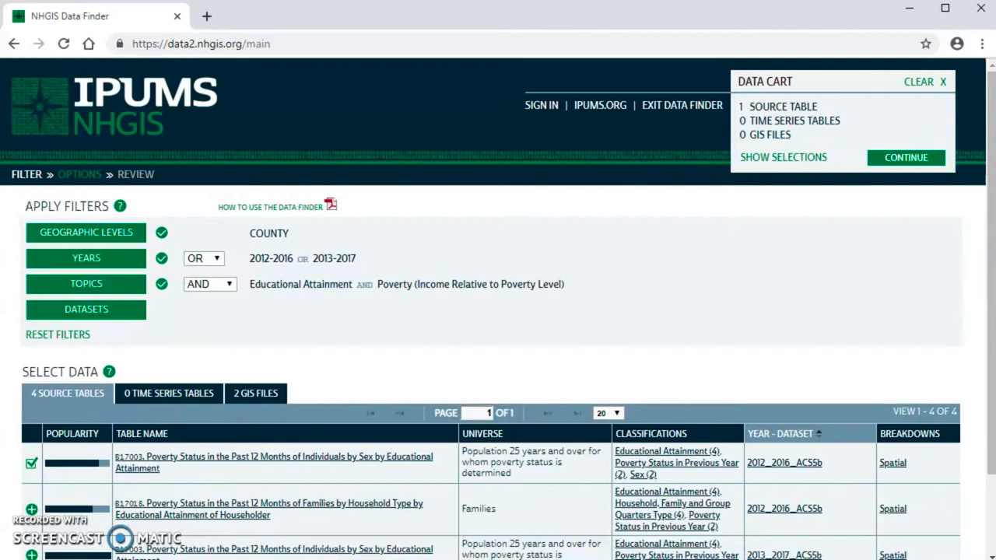
pyautogui.click(255, 393)
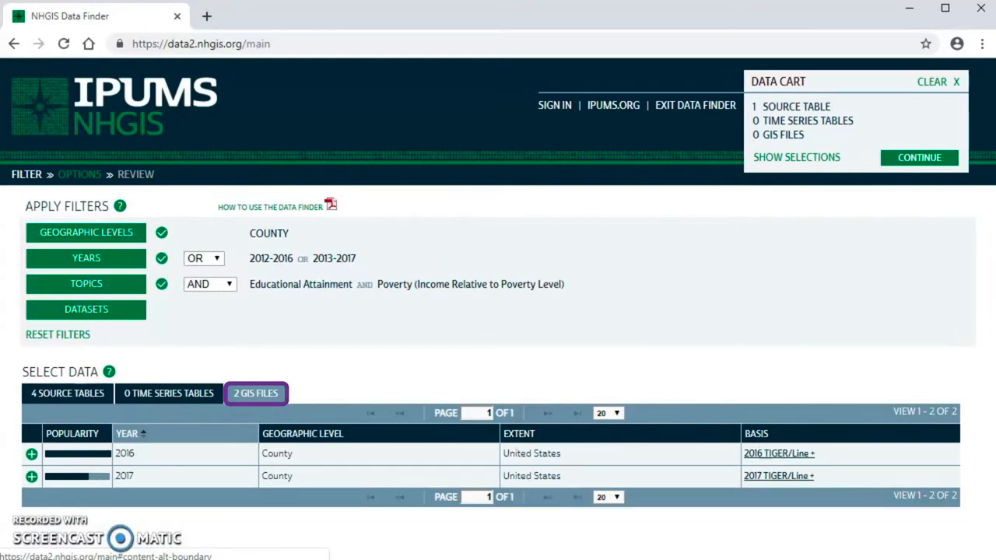
pyautogui.click(31, 453)
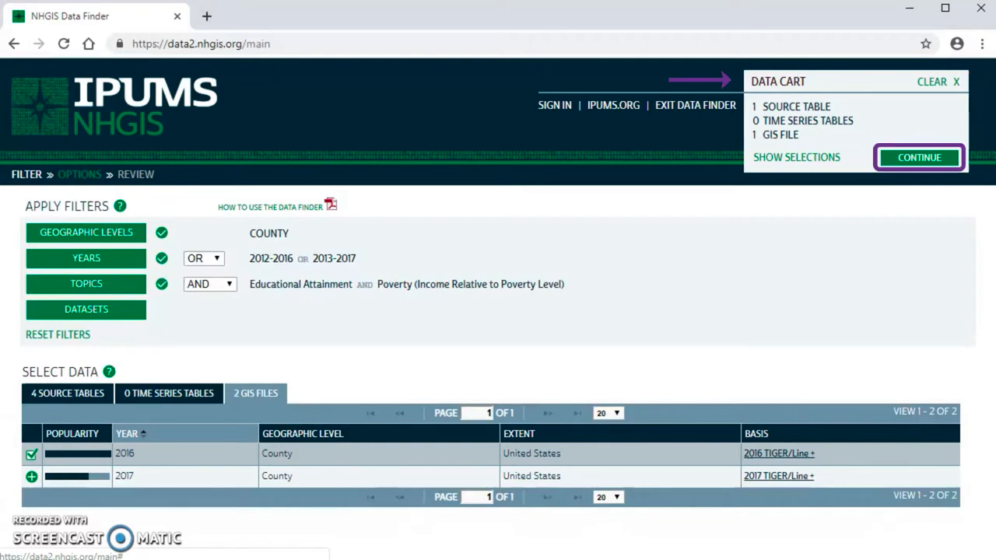
pyautogui.click(919, 157)
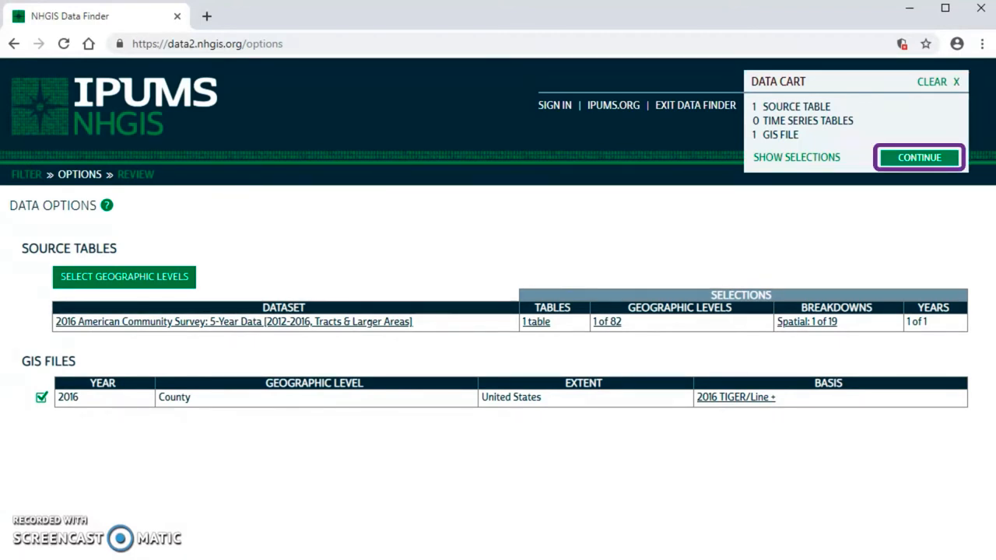
# - Continue from Data Options to the extract review page
pyautogui.click(919, 157)
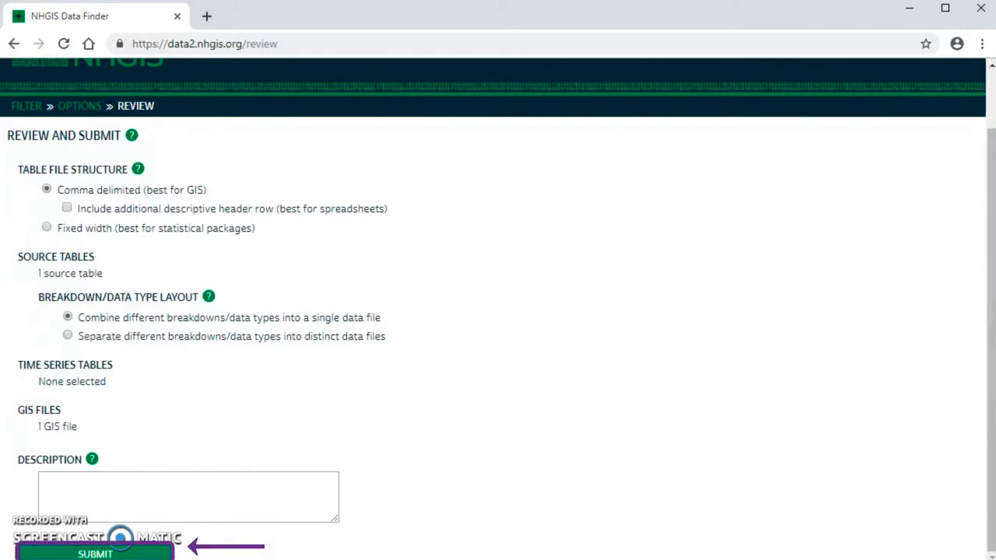
# - Submit the extract and click into the sign-in Email Address field
pyautogui.click(95, 553)
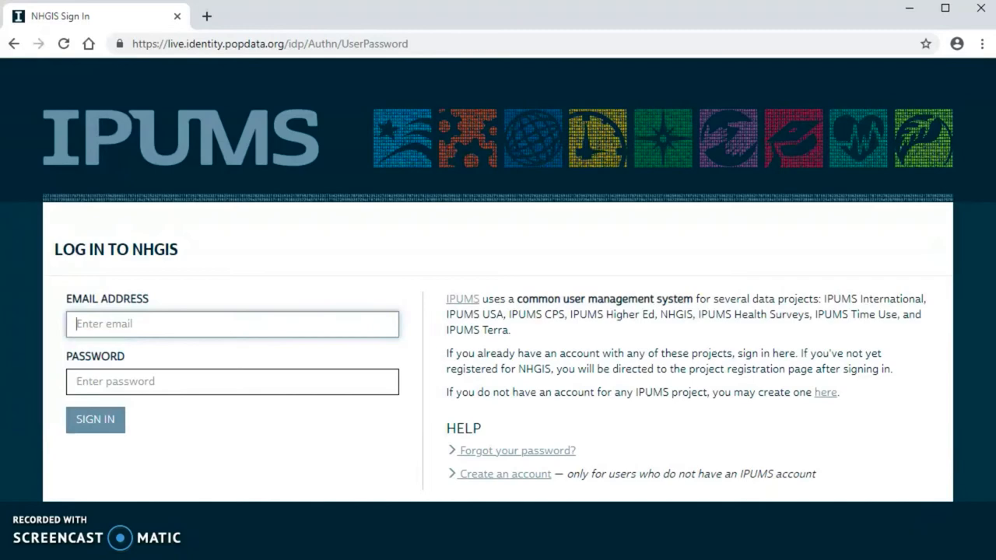
pyautogui.click(95, 420)
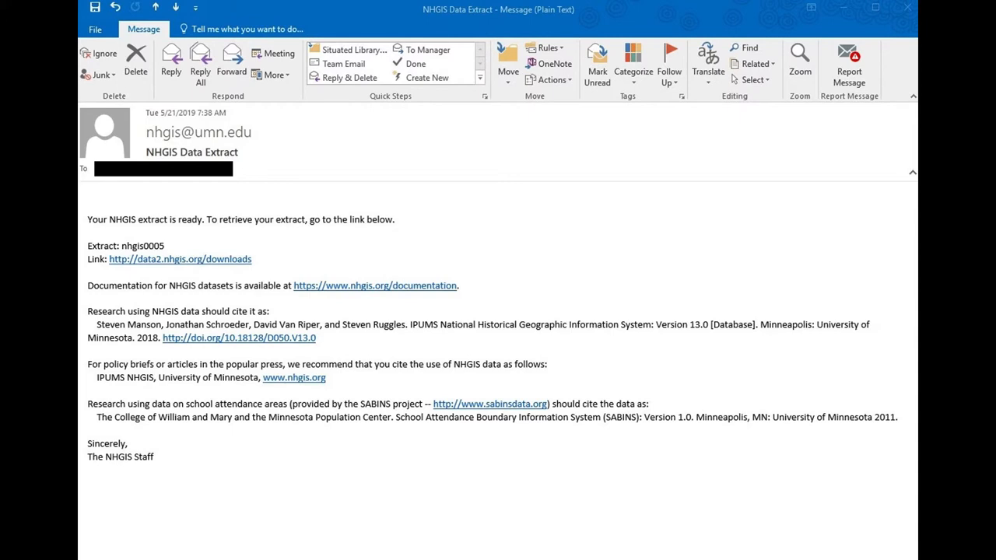
# - Follow the data2.nhgis.org/downloads link in the NHGIS Data Extract email
pyautogui.click(179, 260)
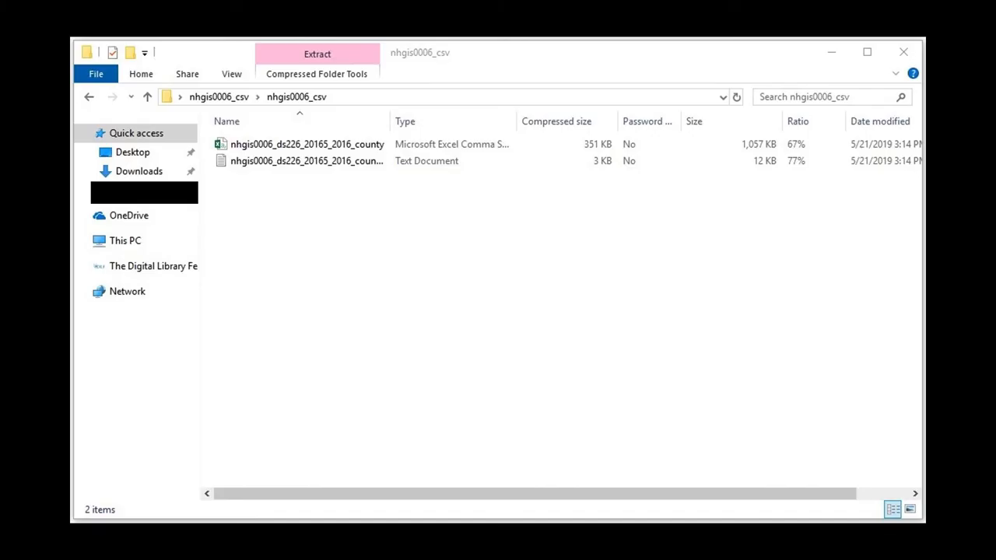
# - View the 2016 county CSV in Excel, then open its AGJGE poverty-by-education codebook in Notepad
pyautogui.click(308, 143)
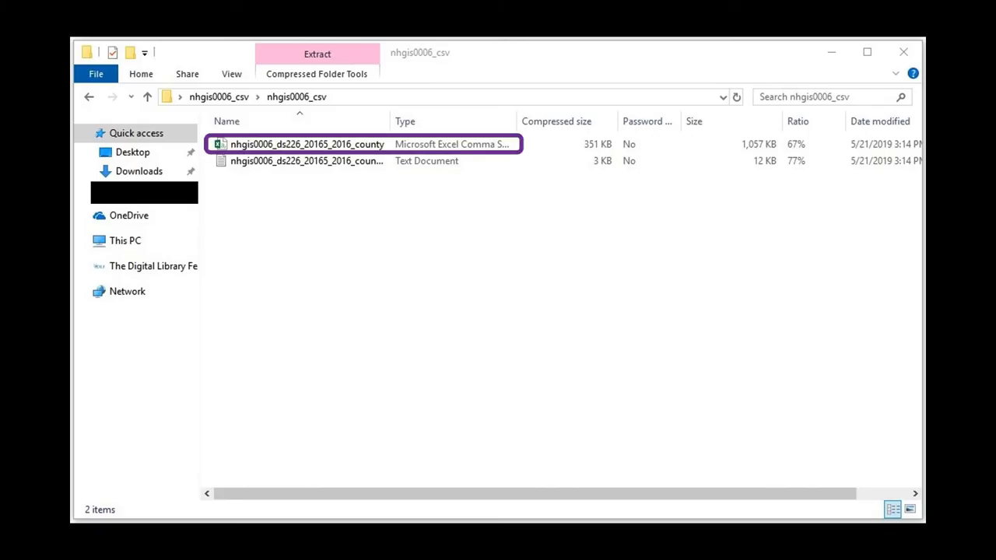
pyautogui.doubleClick(307, 144)
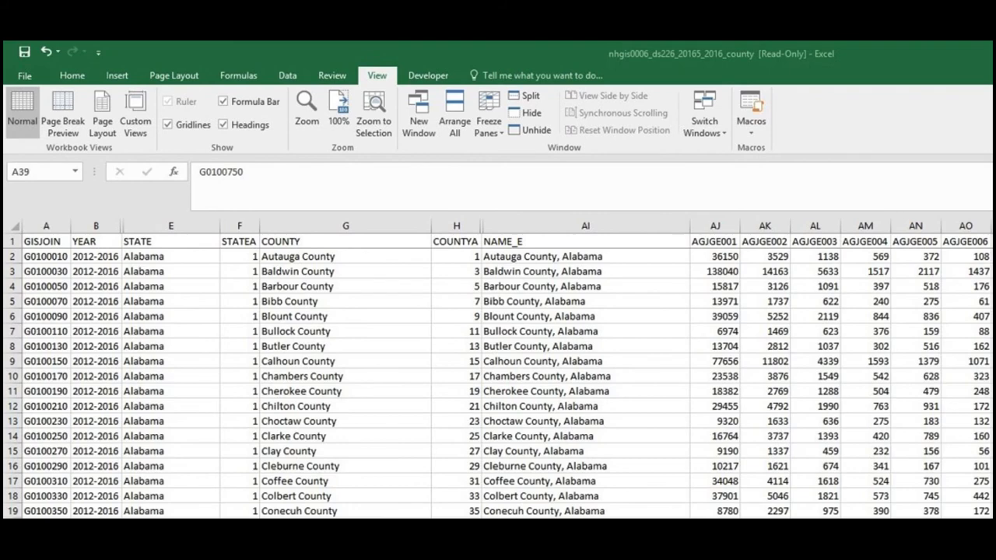
pyautogui.scroll(-3)
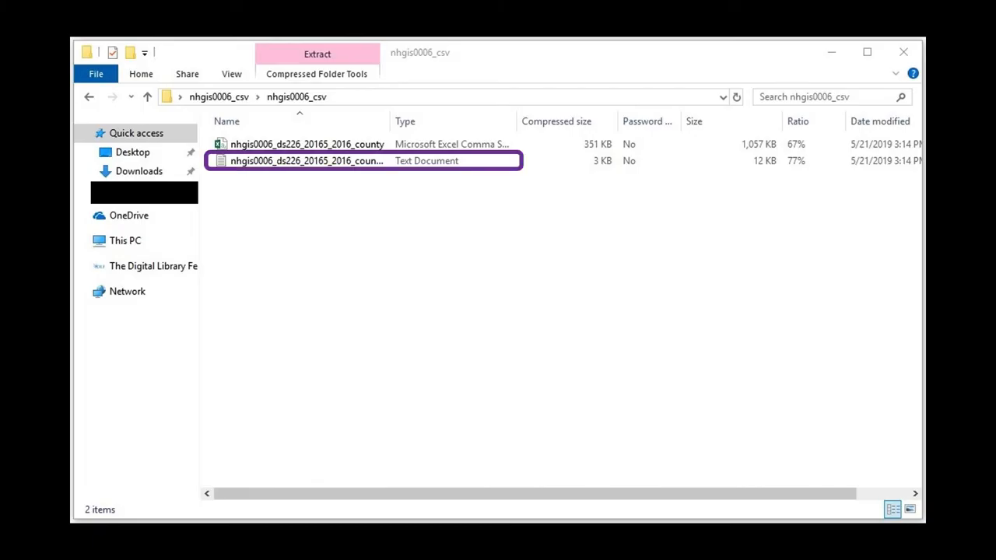
pyautogui.doubleClick(306, 160)
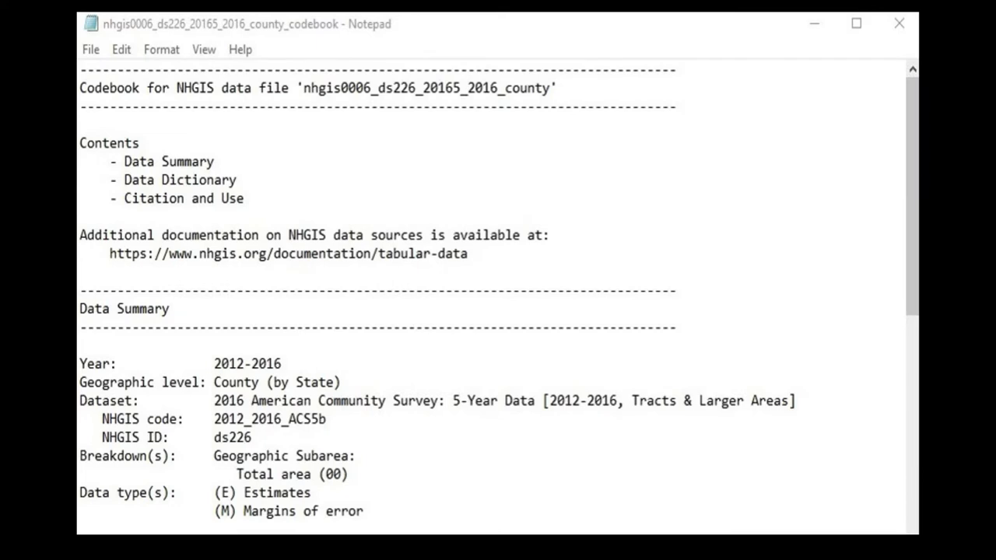
pyautogui.scroll(-3)
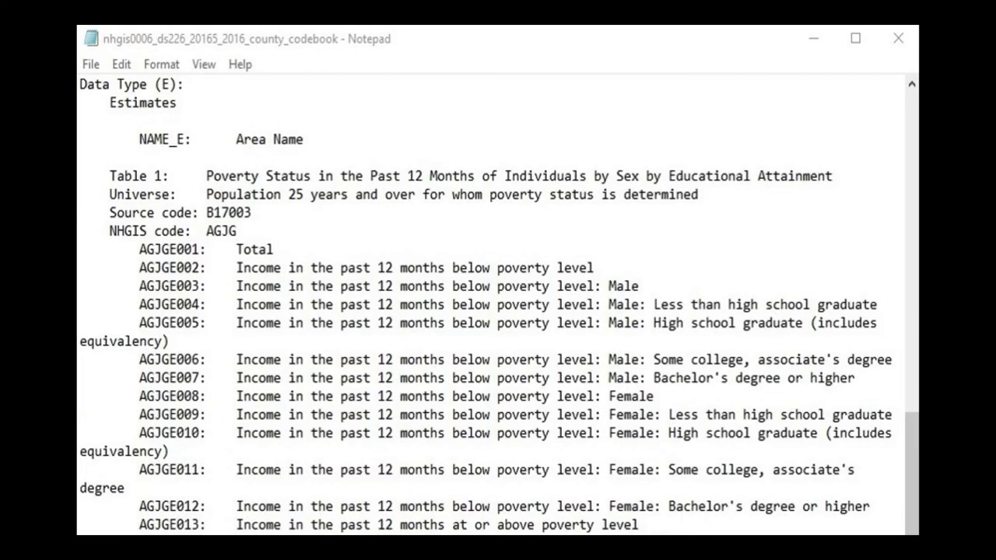